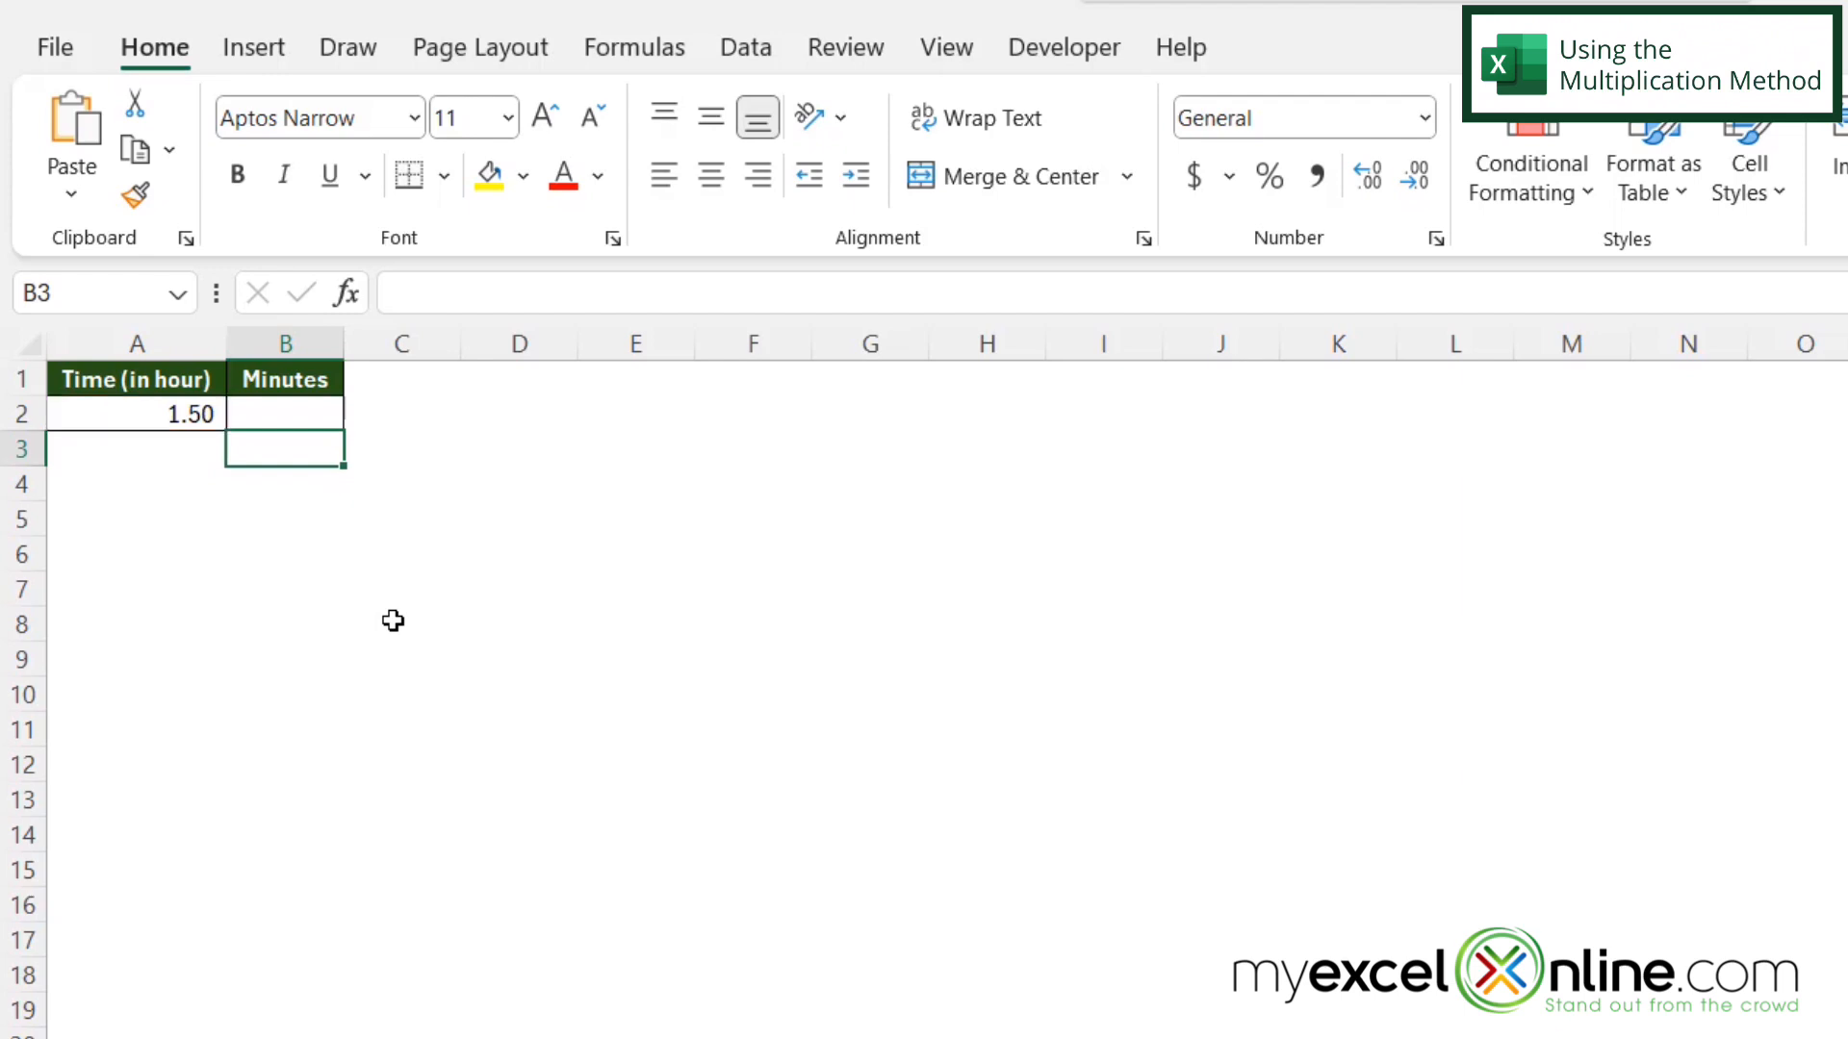
Build the formula =A2*60 in B2 to convert the 1.50 hours in A2 to minutes
{"action": "left_click", "coordinate": [285, 414]}
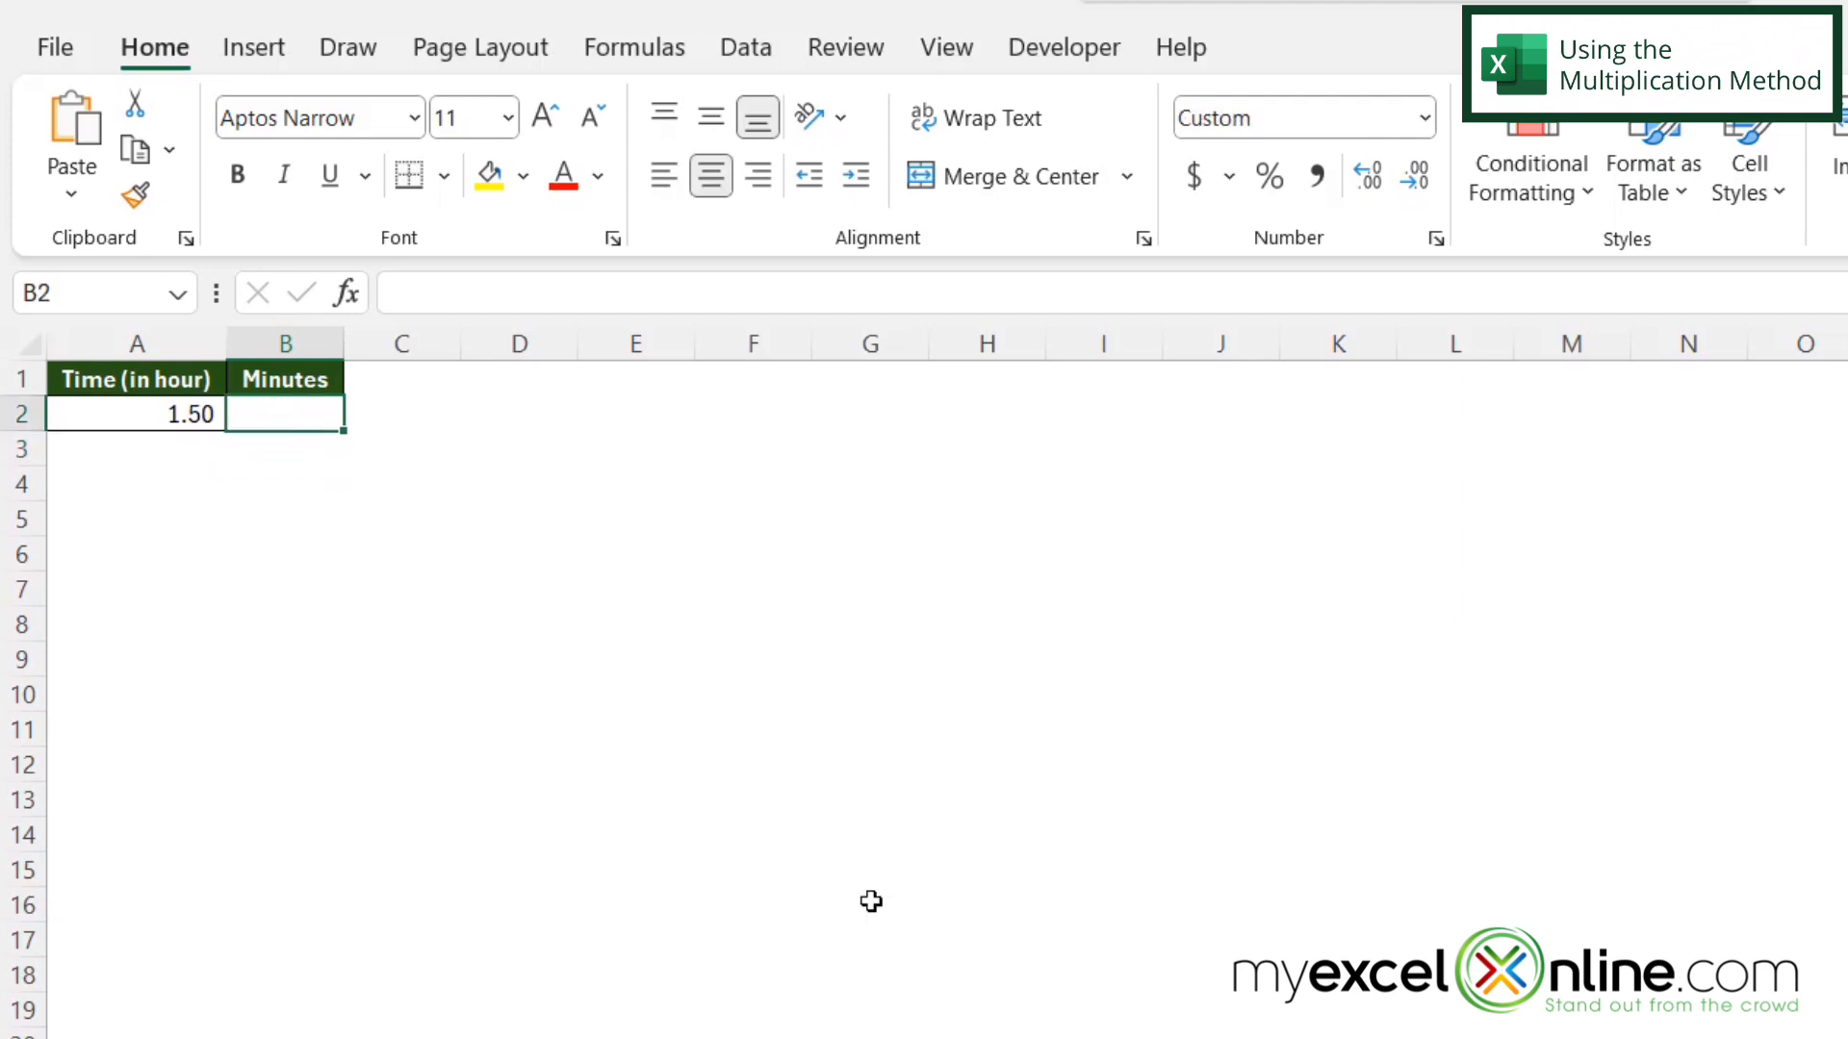
{"action": "type", "text": "="}
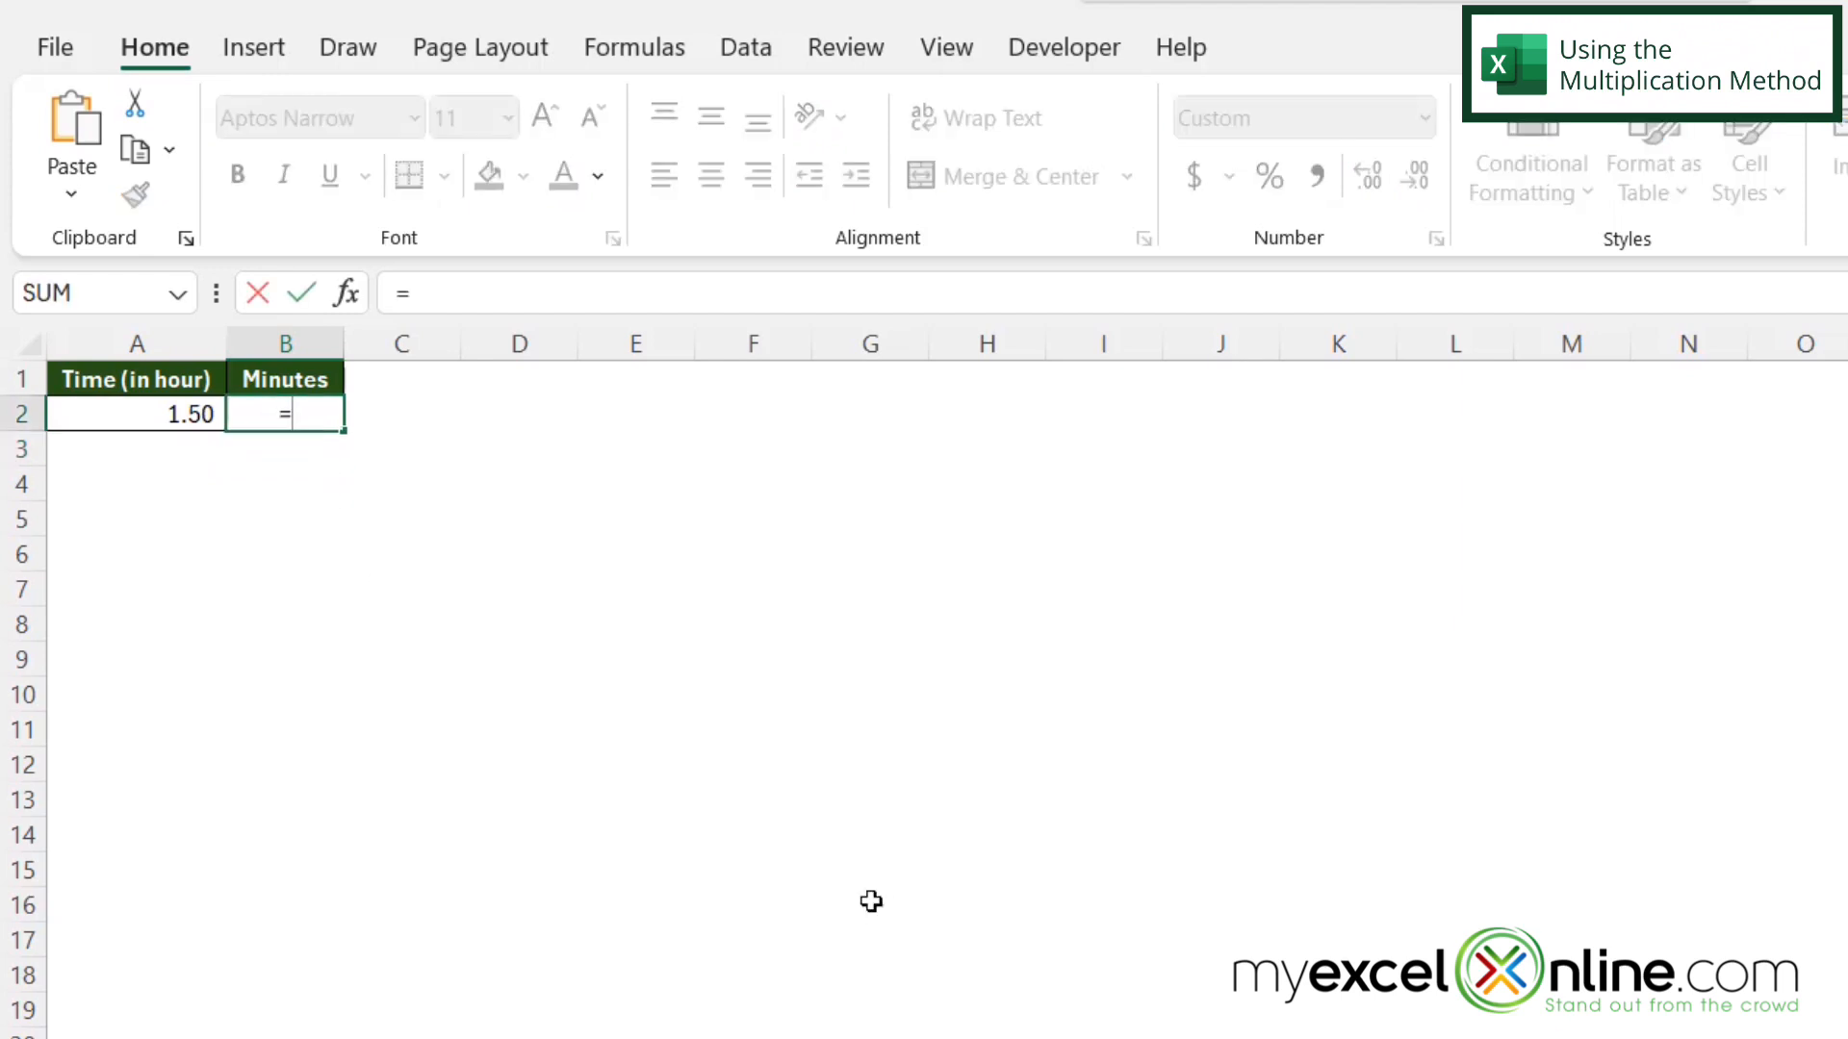
{"action": "mouse_move", "coordinate": [139, 417]}
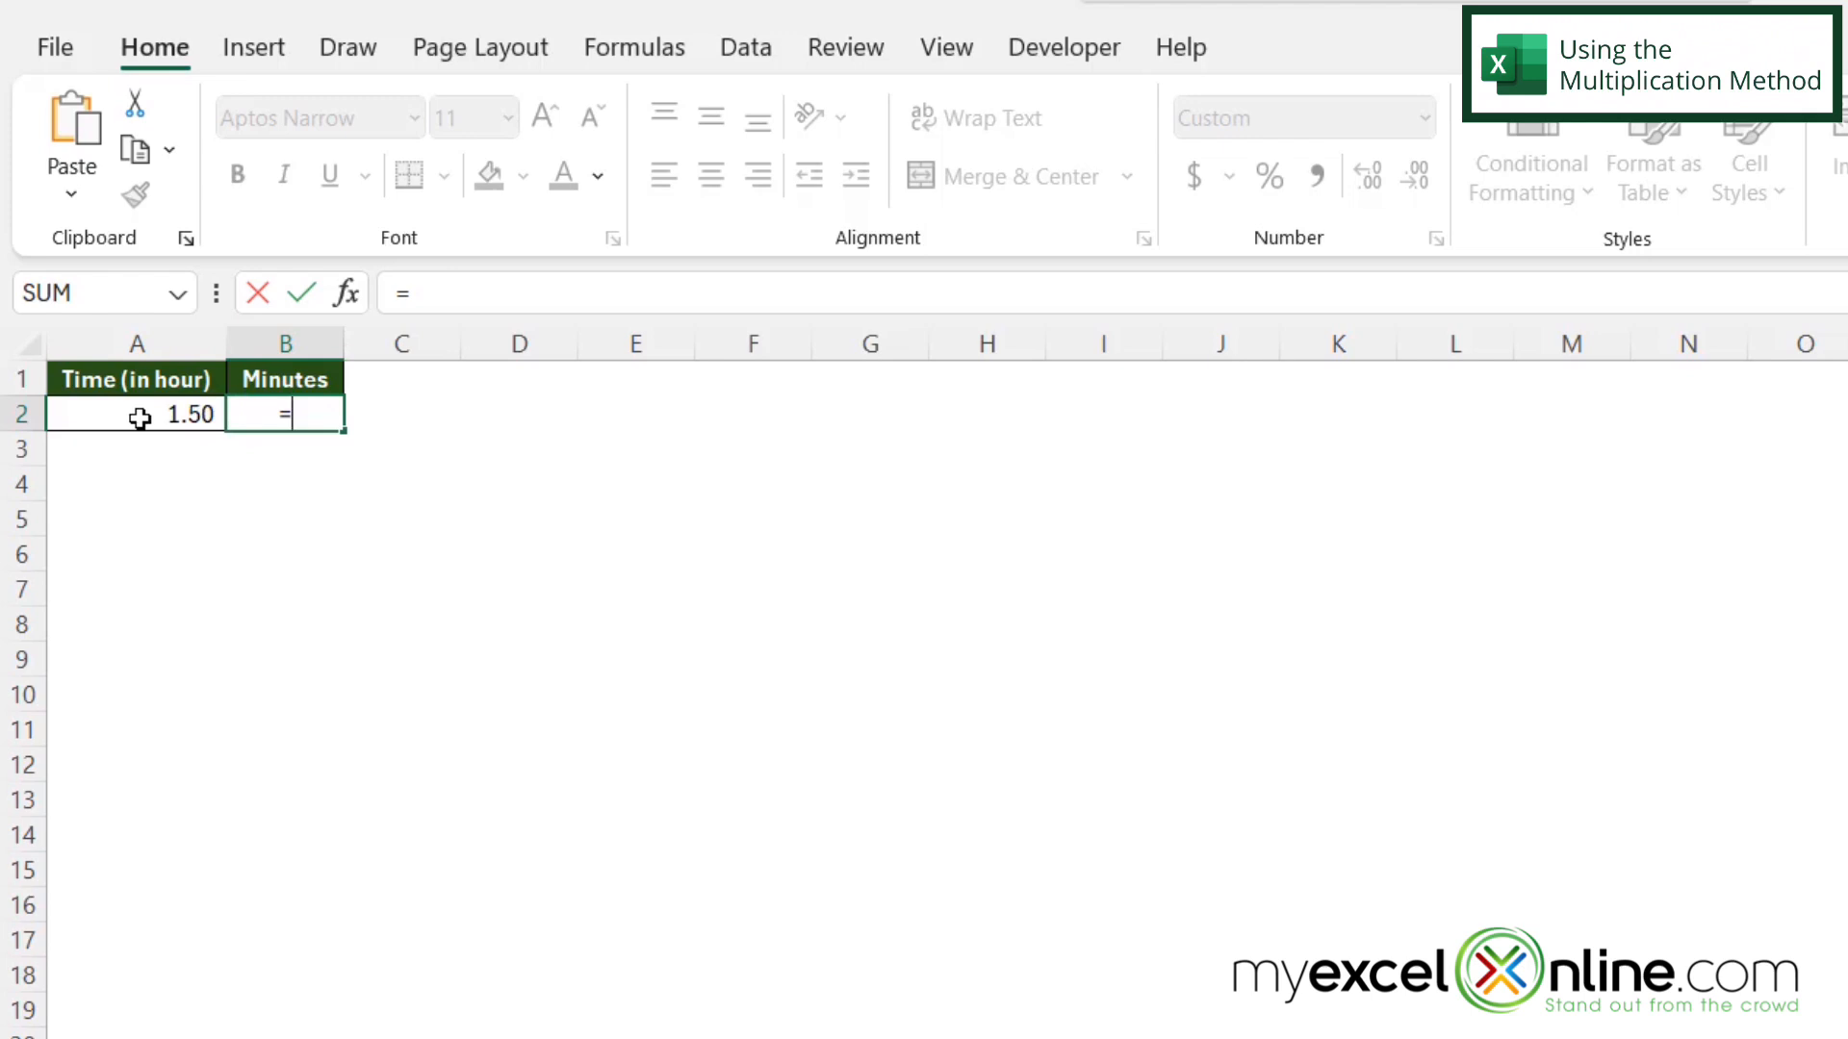
{"action": "left_click", "coordinate": [134, 414]}
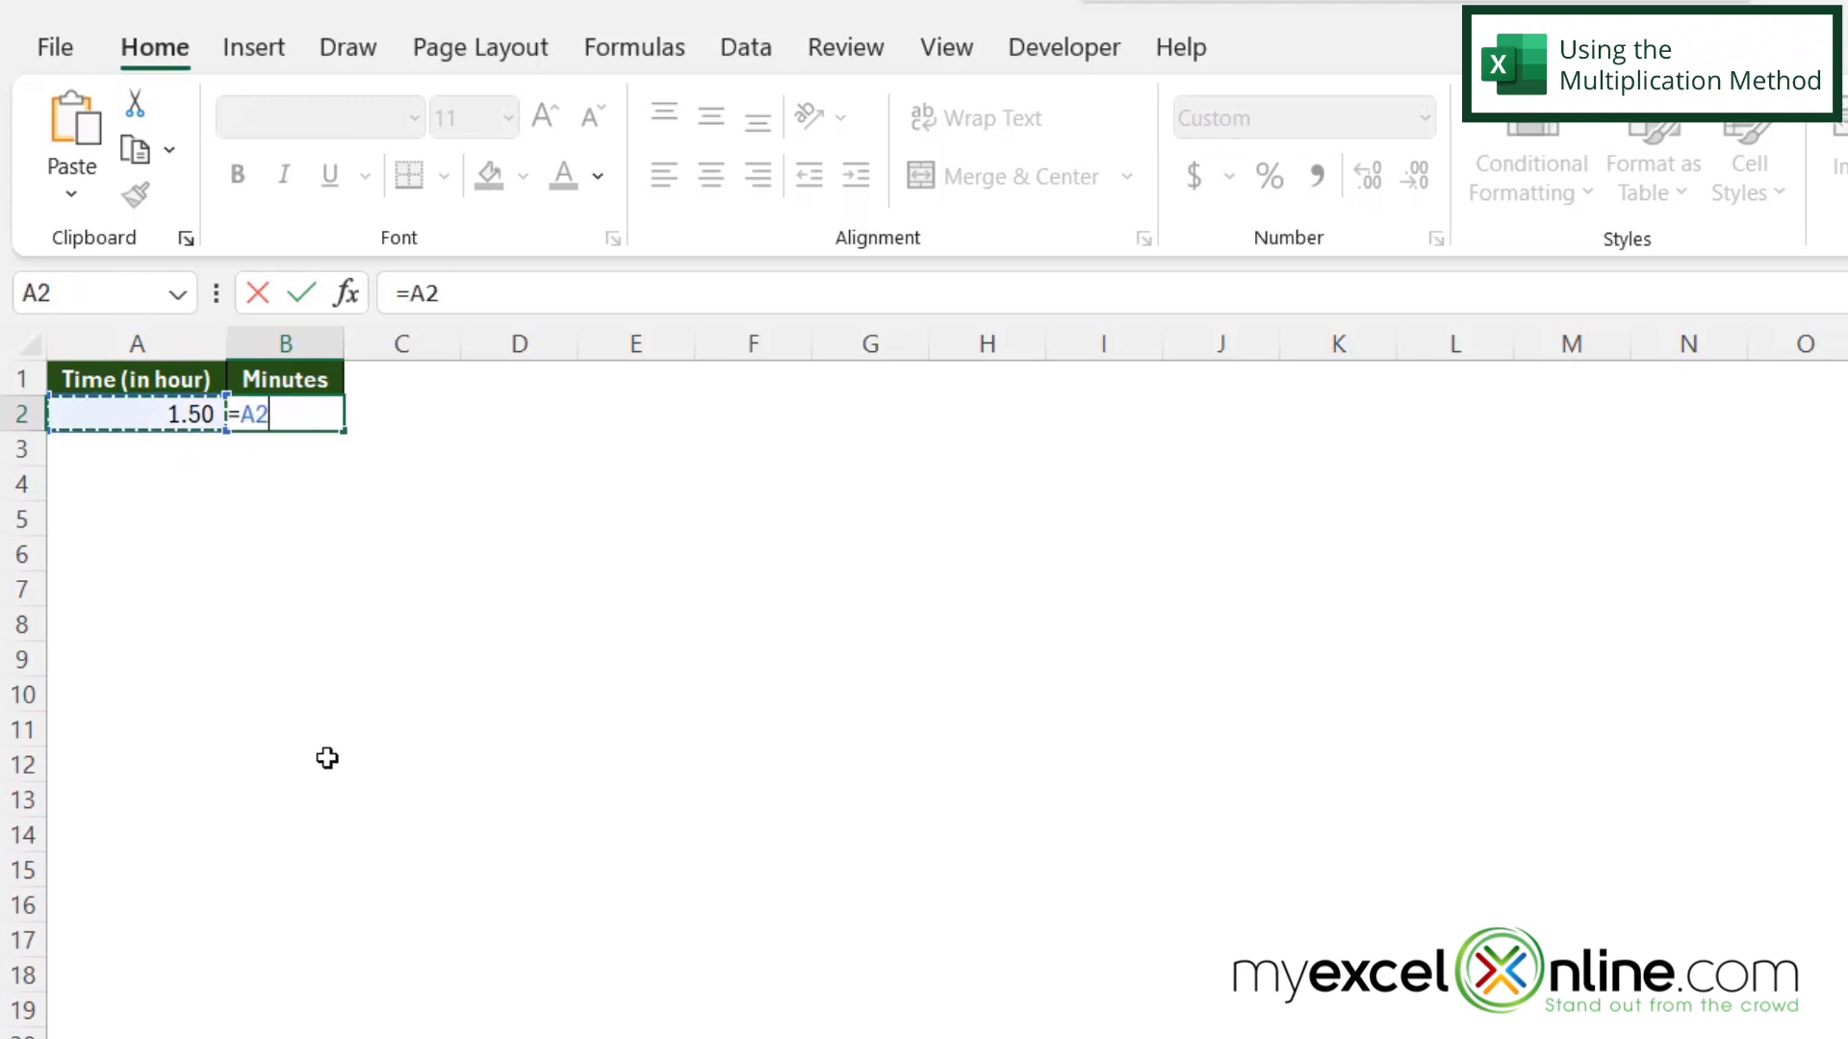
{"action": "type", "text": "*60"}
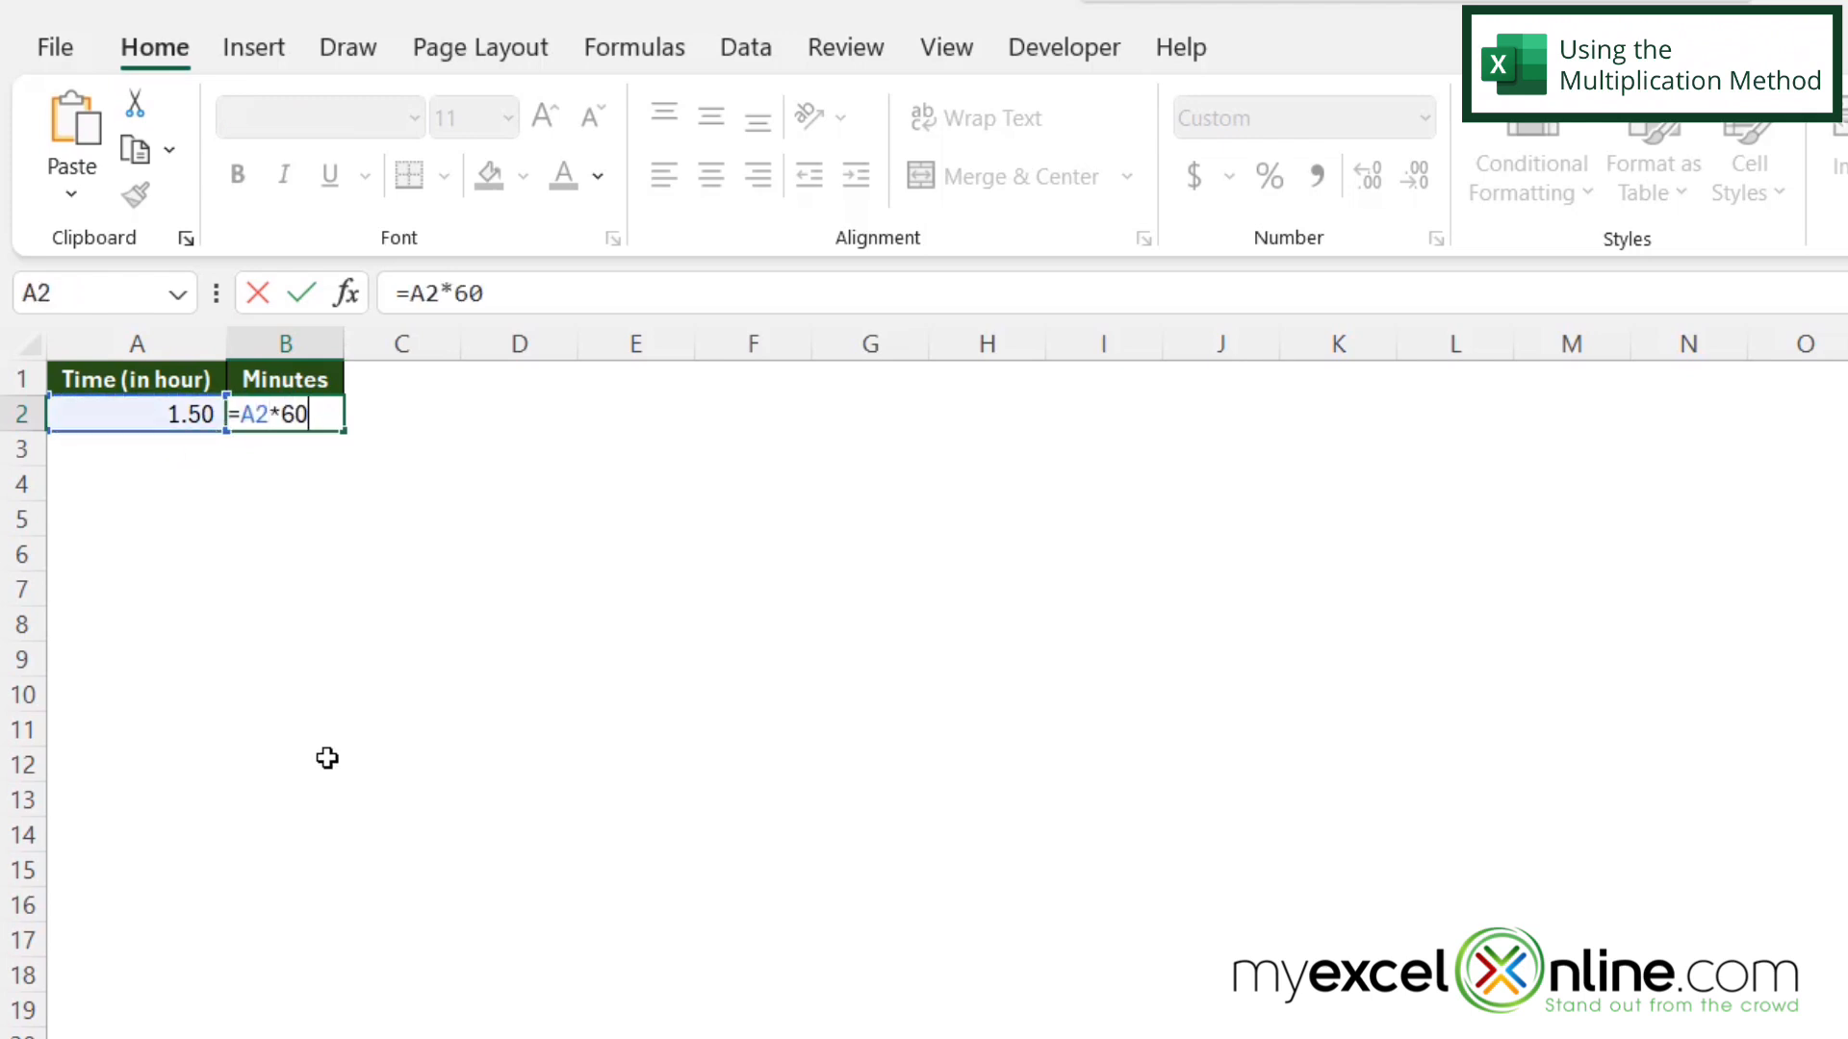